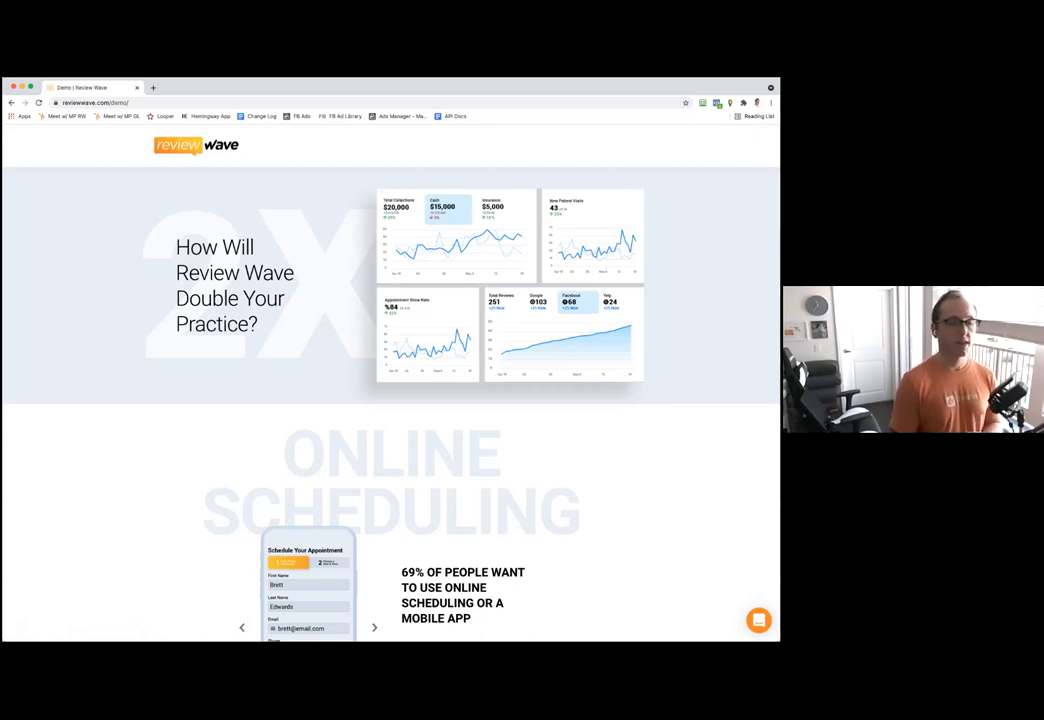
Step: Scroll past online scheduling and a testimonial to the Business Texting section
scroll(down, 3)
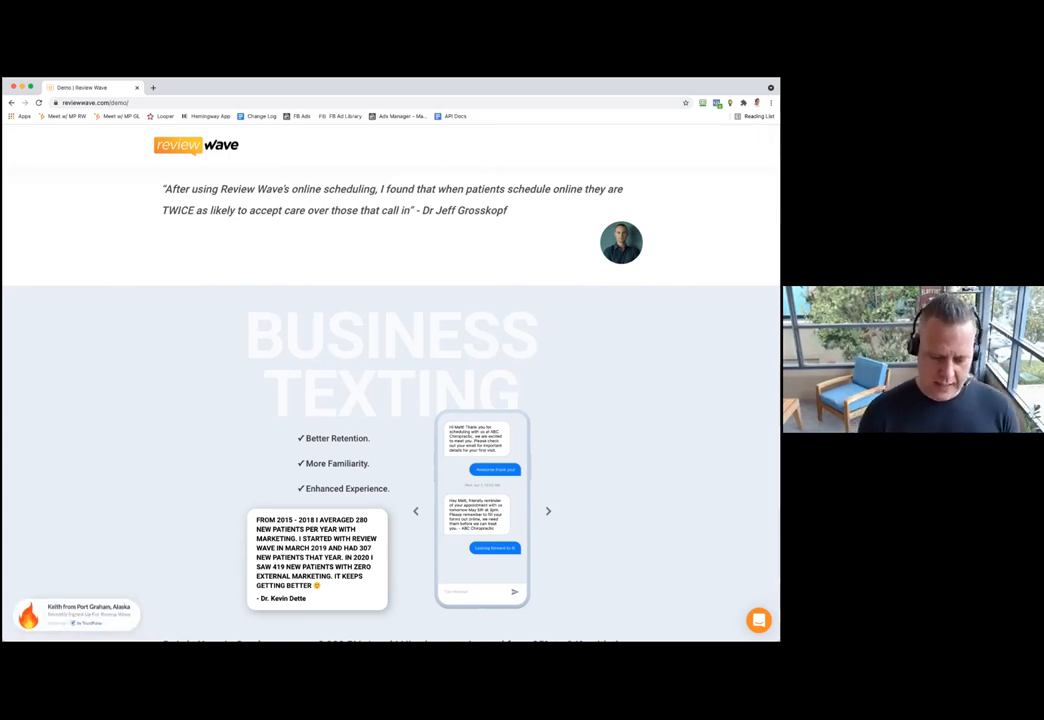
Step: Scroll down to the Digital Forms section showing the patient demographics form
scroll(down, 3)
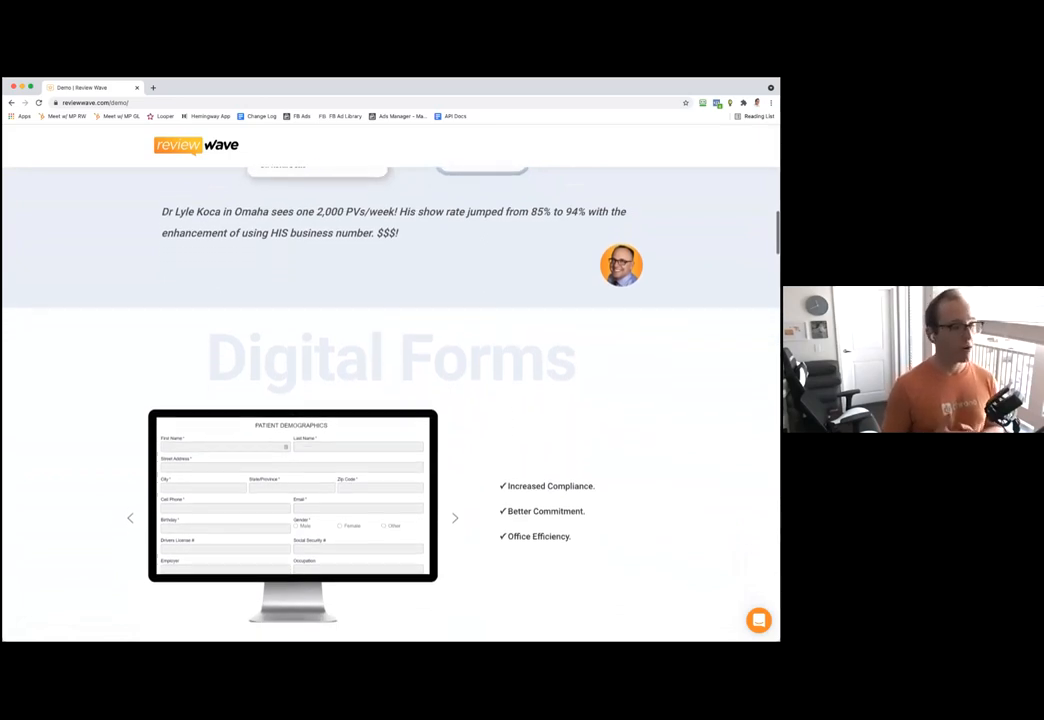
Step: Scroll below Digital Forms to the customer quote about customizing forms in 15 minutes
scroll(down, 3)
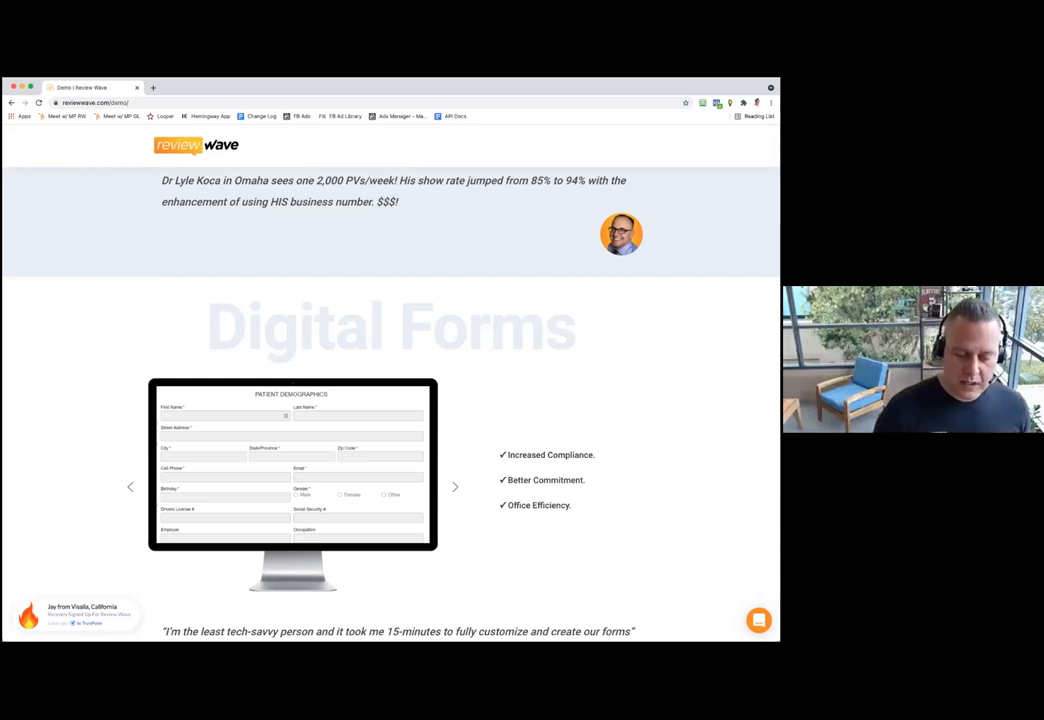
Step: Scroll to The Scheduling App section listing rescheduling, check-in and in-app messaging
scroll(down, 3)
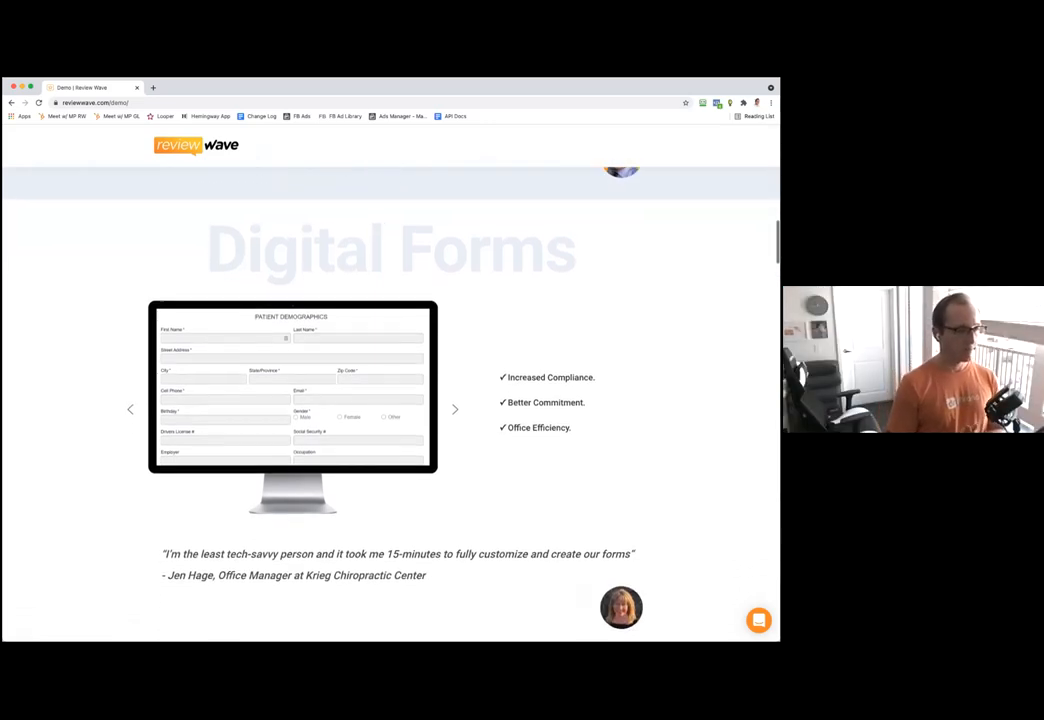
scroll(down, 3)
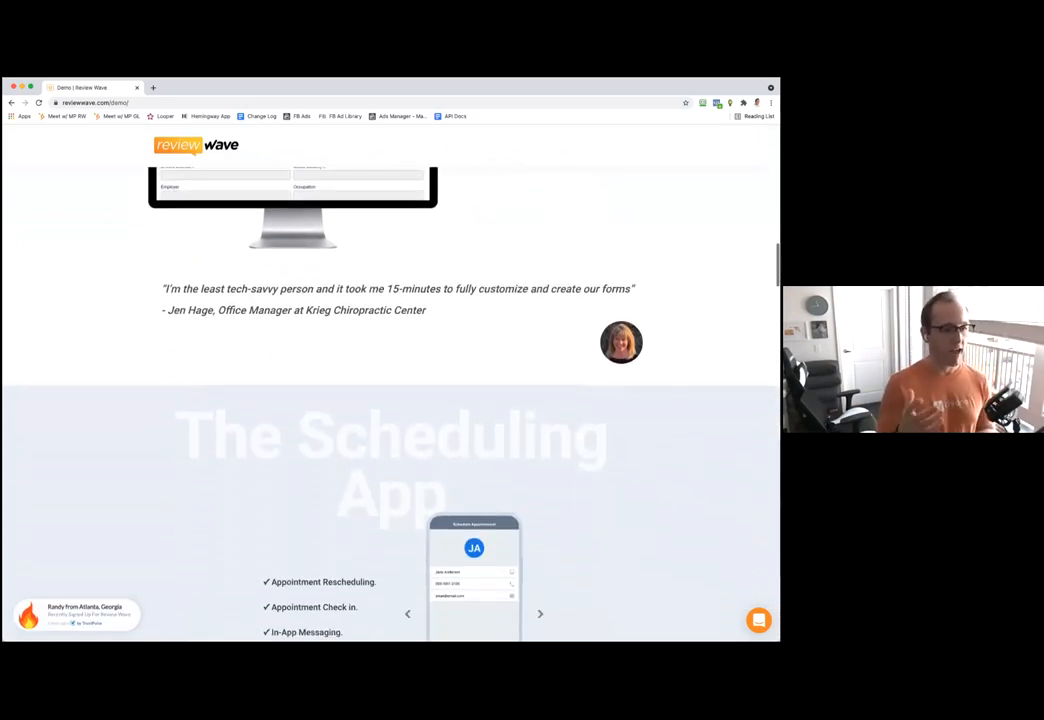
scroll(down, 3)
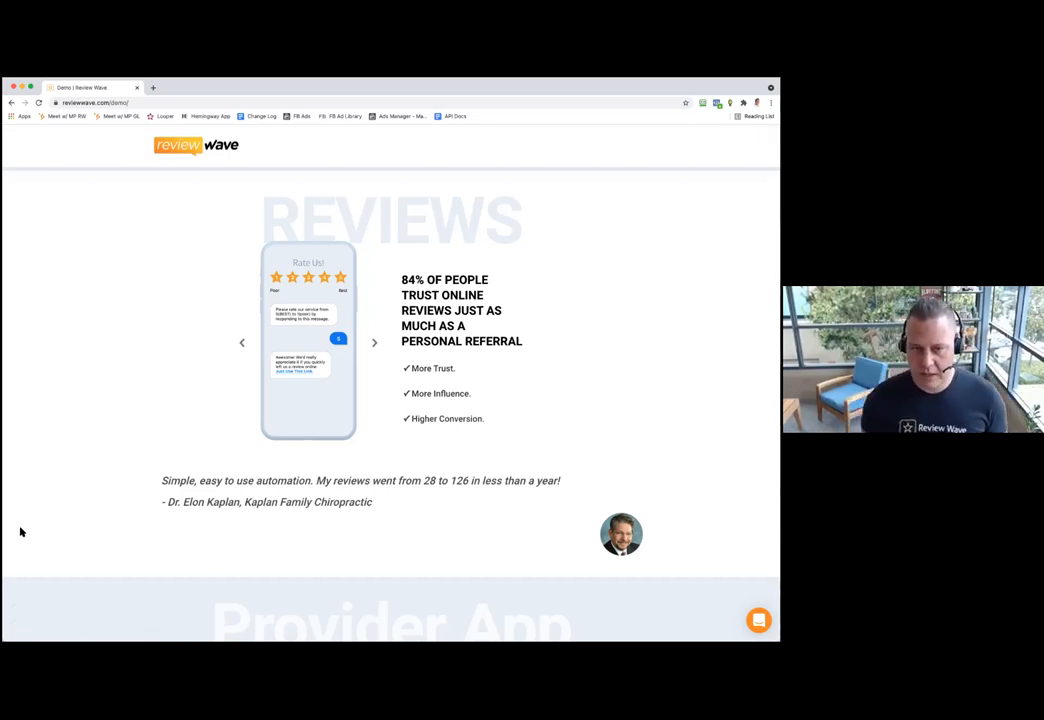
Step: Bring up the Dashboard section with real-time indicators and prior-period comparison
click(374, 342)
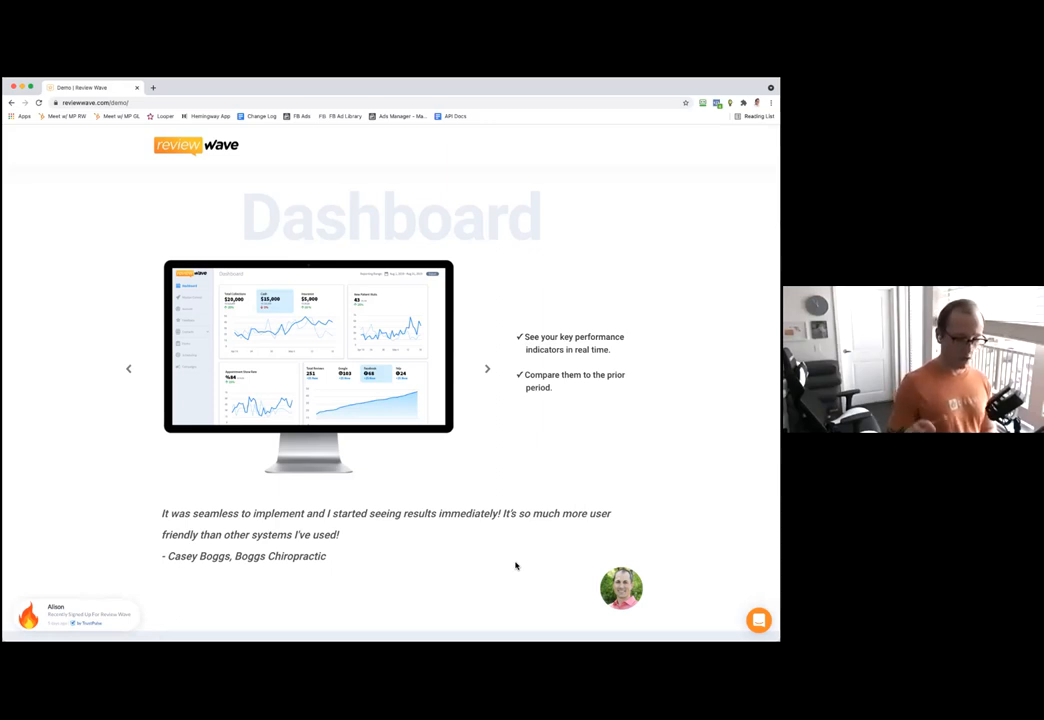
Step: Show the Daily To-Do Lists section with alerts, compliance and the chiropractor testimonial
click(487, 369)
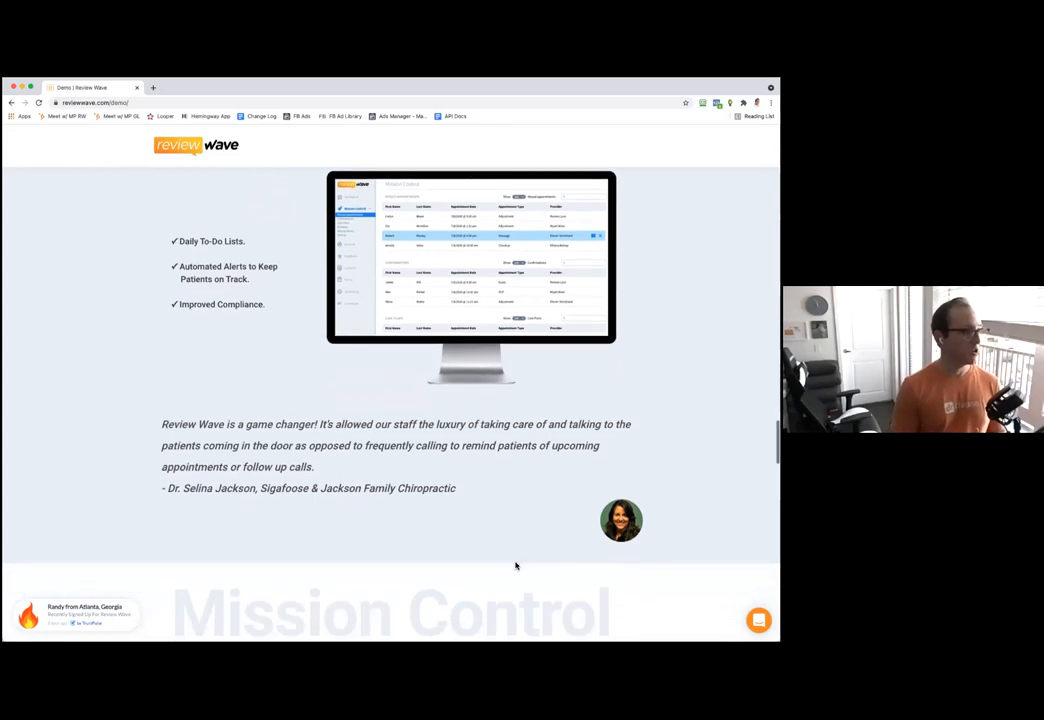
scroll(down, 3)
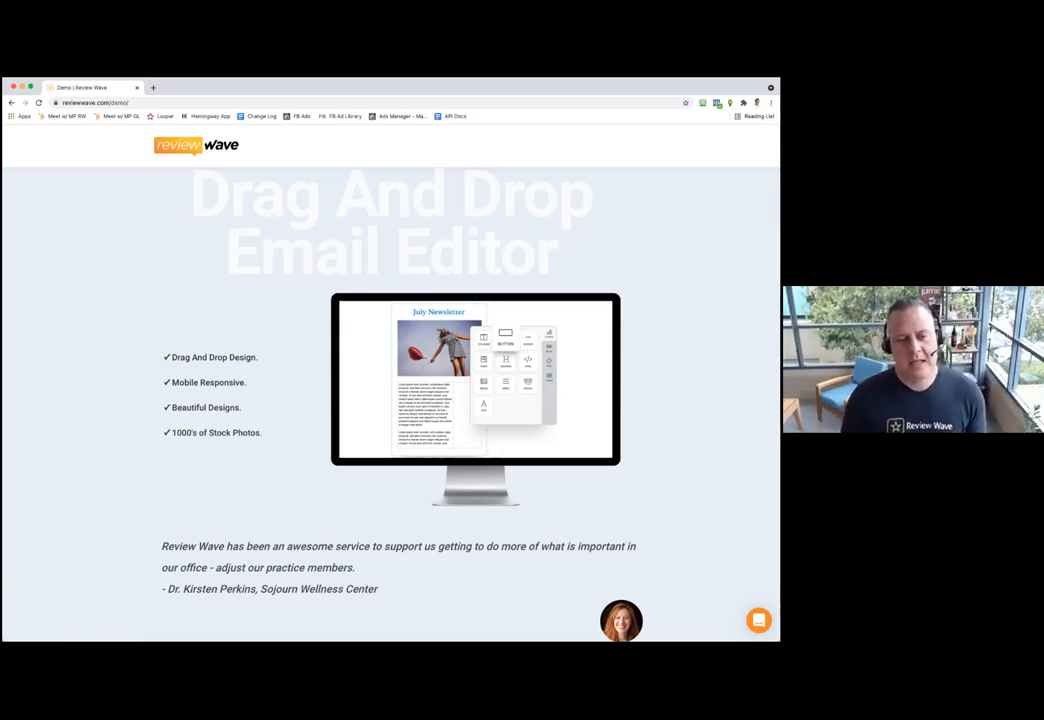
Step: Scroll to the After Hours AI missed-call chat offering a booking link
scroll(down, 3)
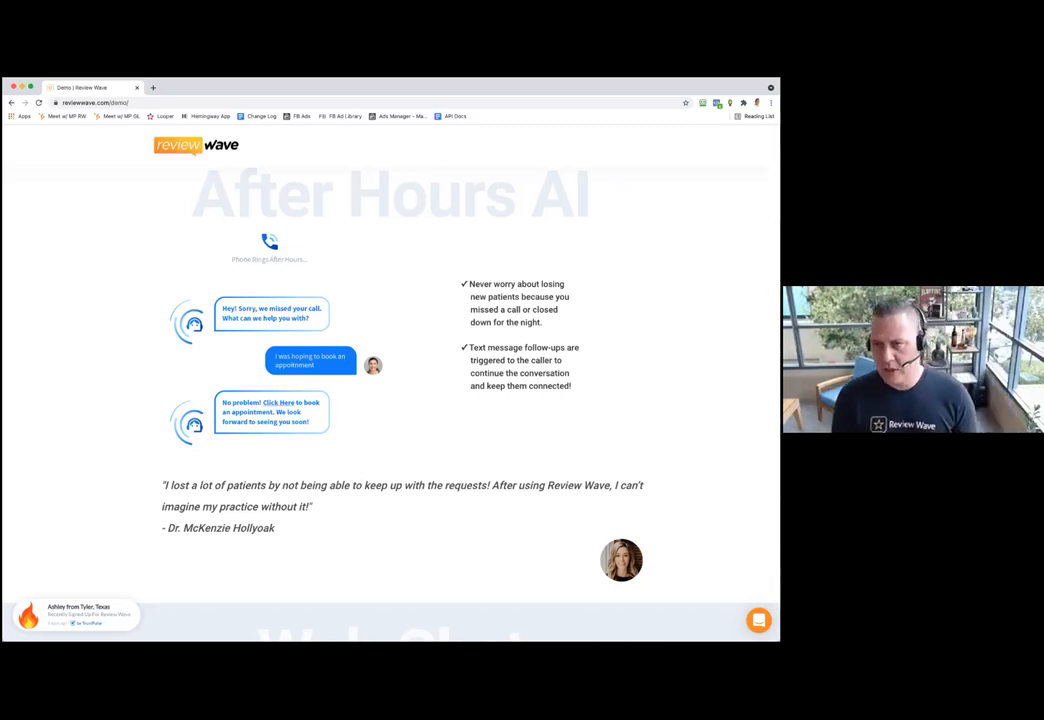